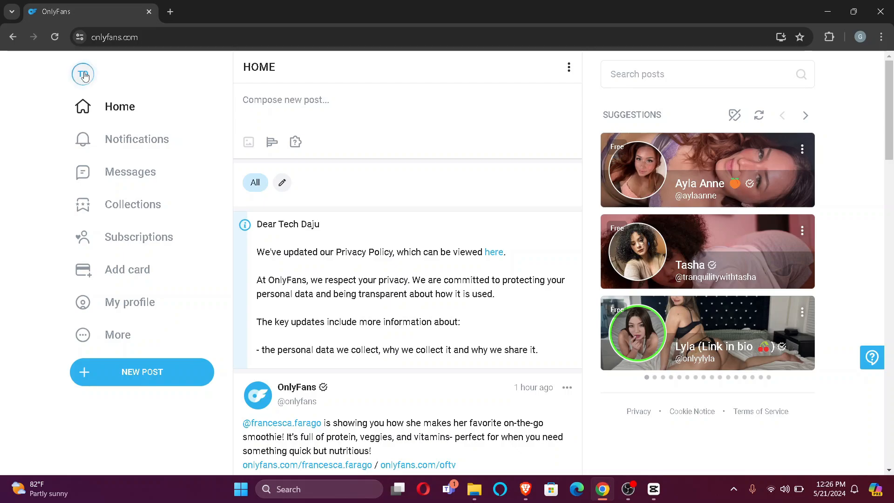
Open the account menu from the Tech Daju profile avatar in the left sidebar
{"action": "left_click", "coordinate": [83, 74]}
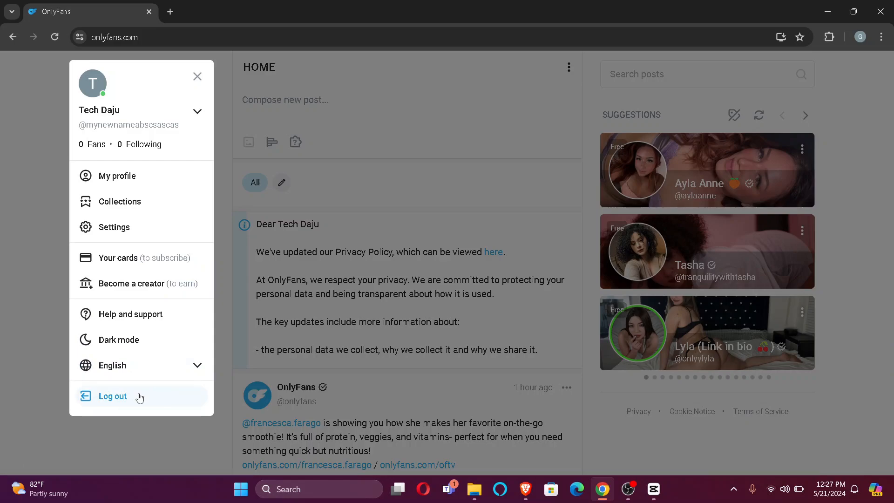
Log out of the Tech Daju account, landing on the login page
{"action": "left_click", "coordinate": [113, 397]}
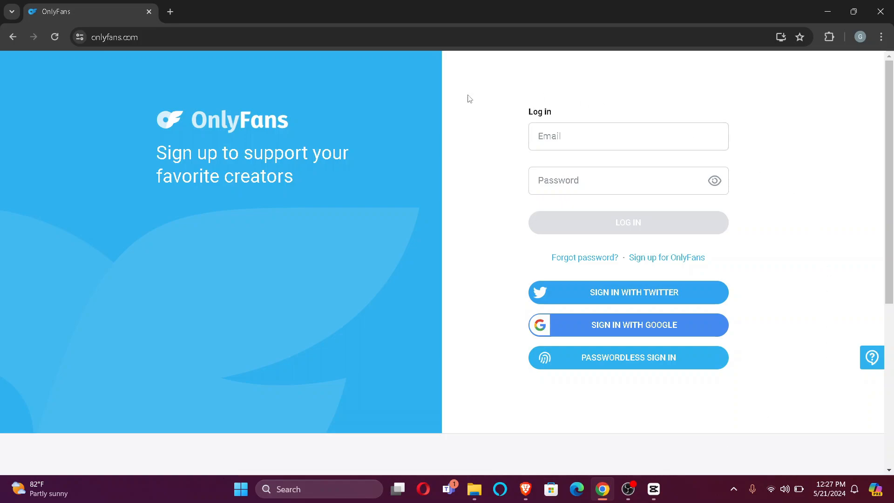
{"action": "mouse_move", "coordinate": [816, 335]}
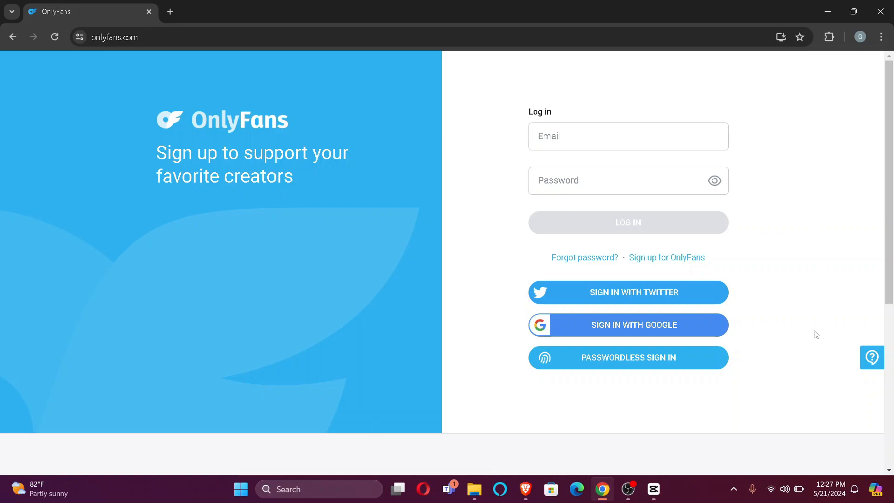